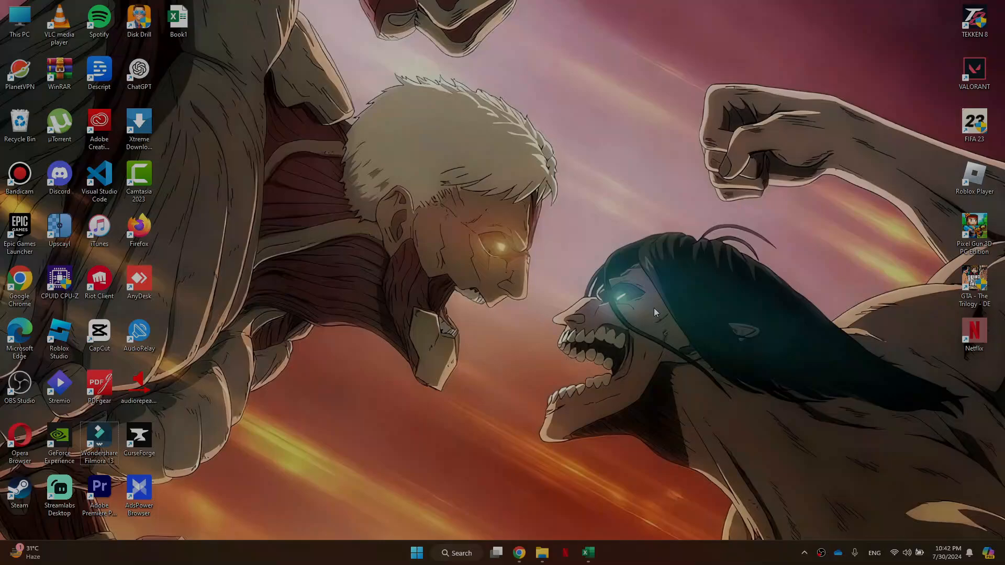
Step: Launch Google Chrome and load the AppSheet home page at about.appsheet.com
click(518, 553)
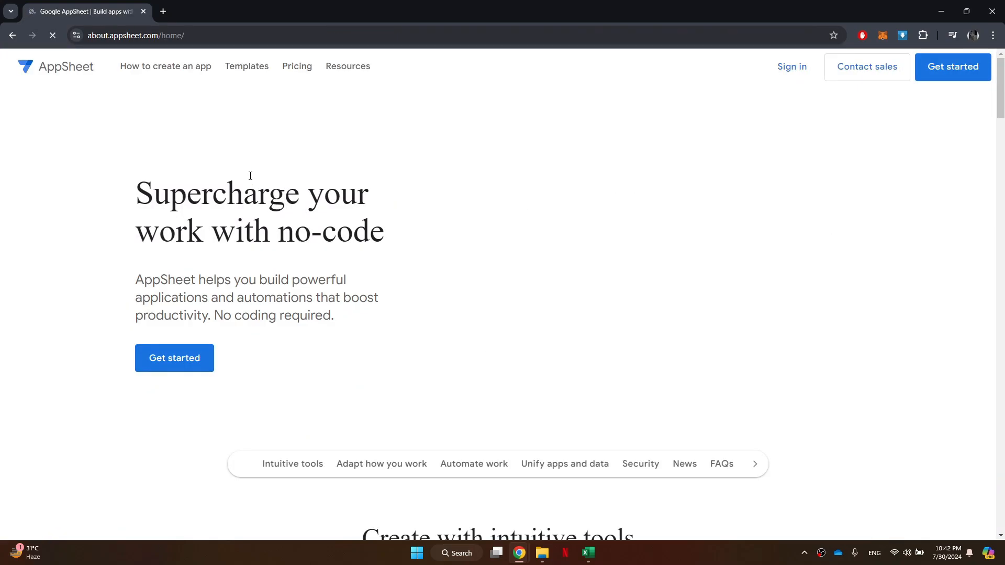
Step: Sign in to AppSheet with a Google account and allow access
click(174, 397)
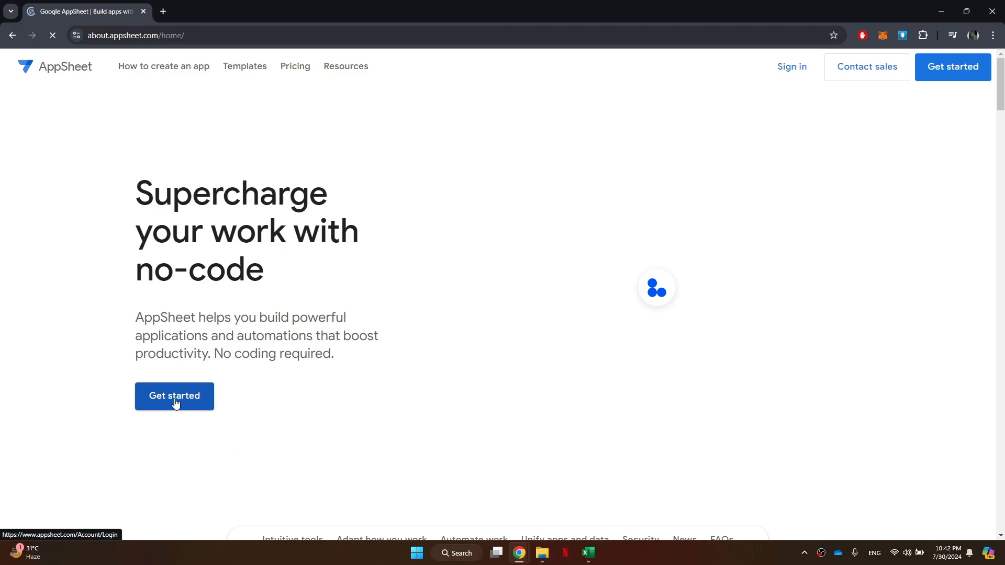
click(174, 396)
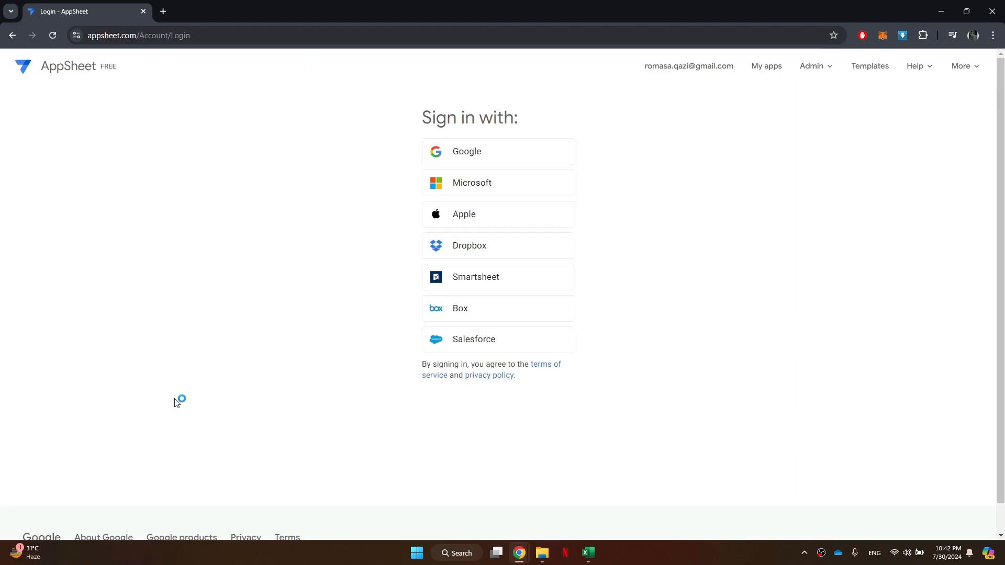
mouse_move(471, 182)
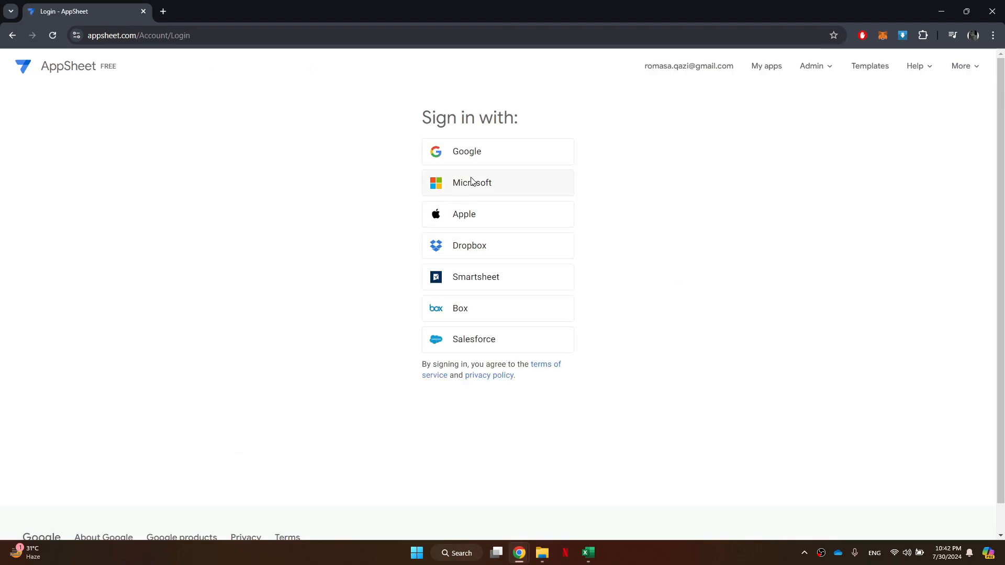
click(493, 151)
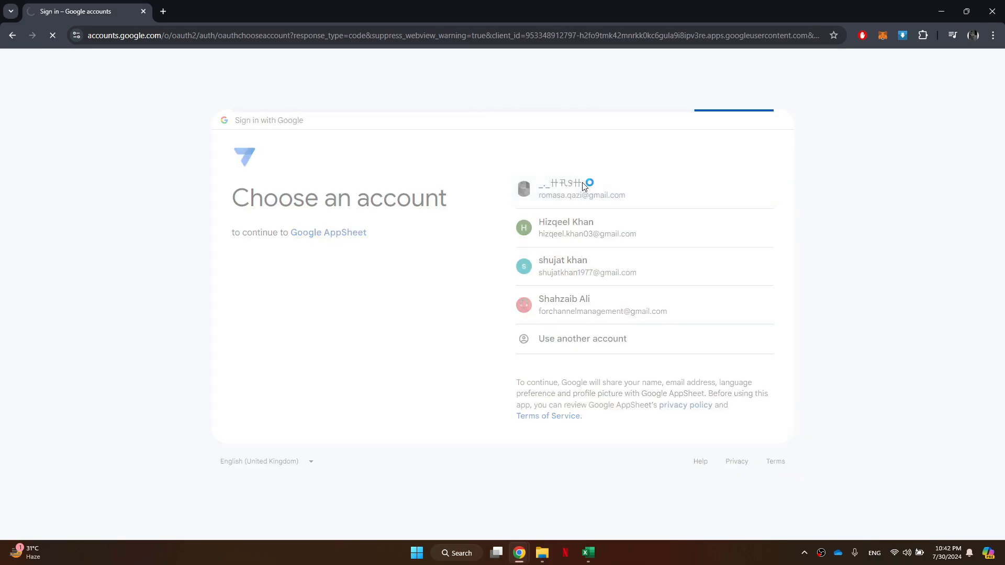
click(574, 190)
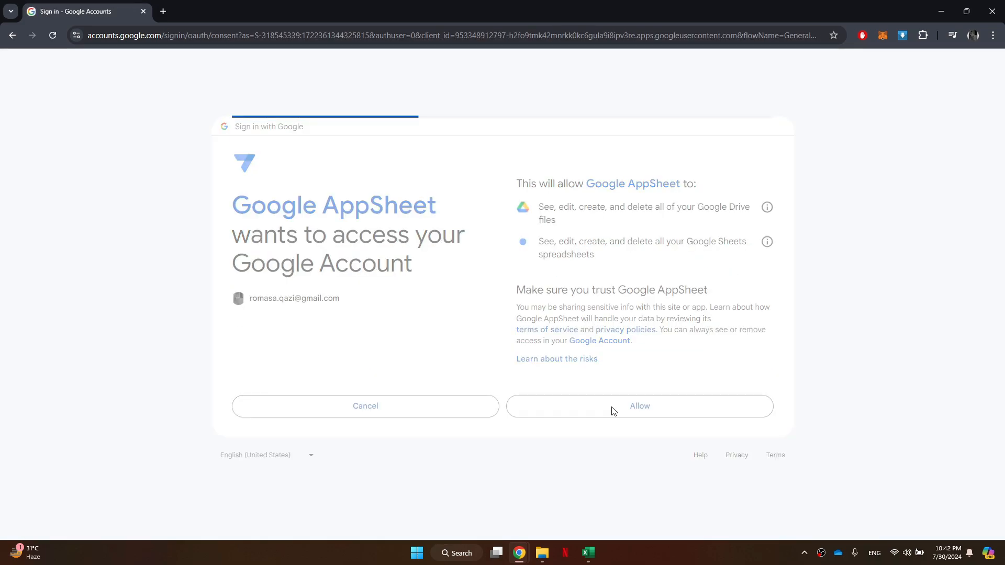
click(639, 407)
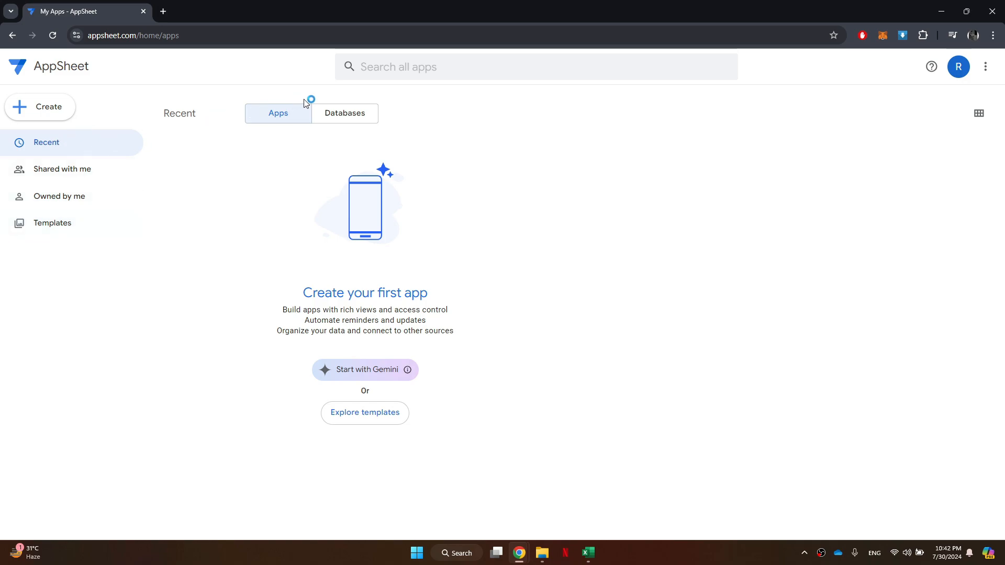
Step: Browse Databases, Apps, Shared with me and Owned by me, then open the template gallery
click(345, 113)
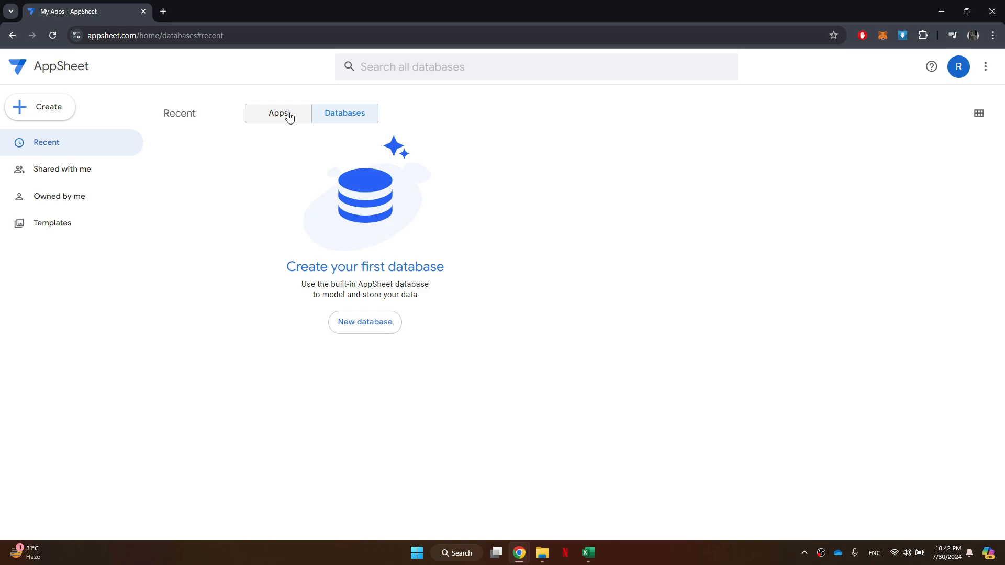
click(278, 114)
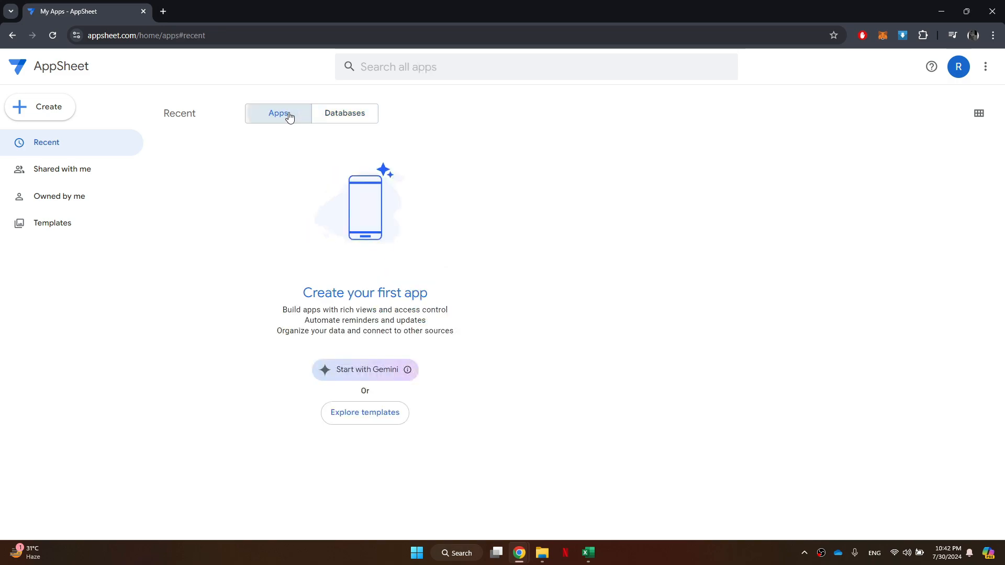
click(63, 169)
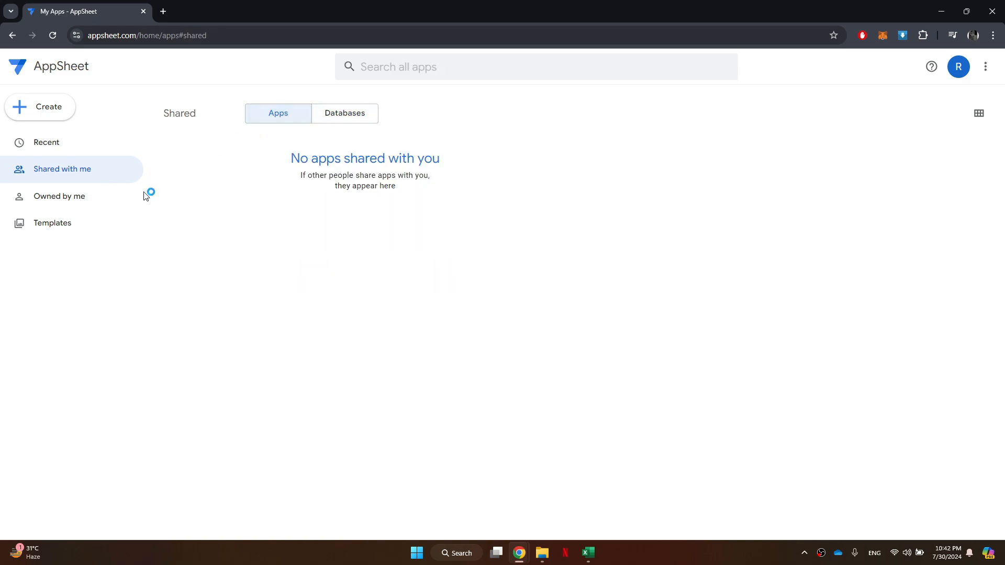
click(59, 196)
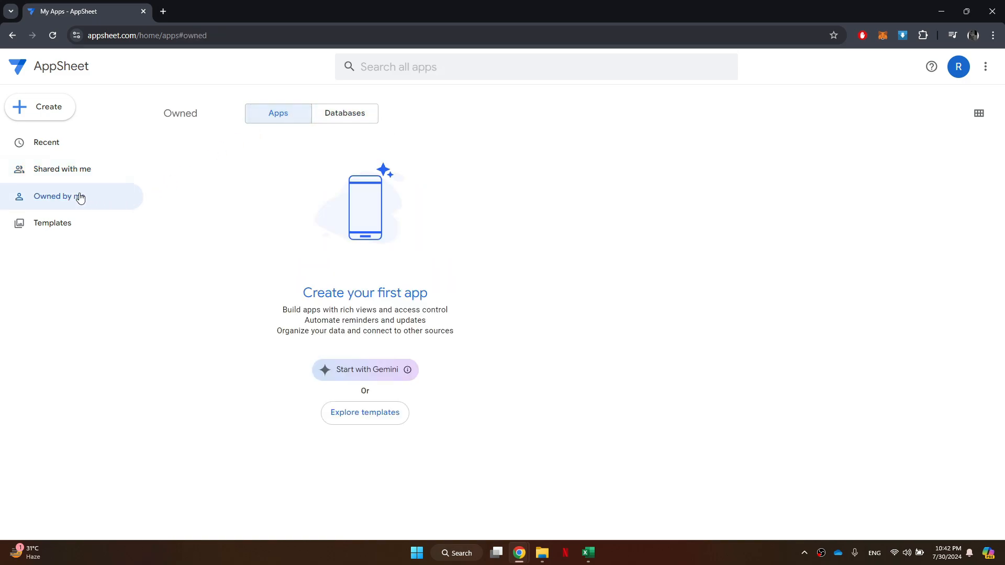
click(59, 196)
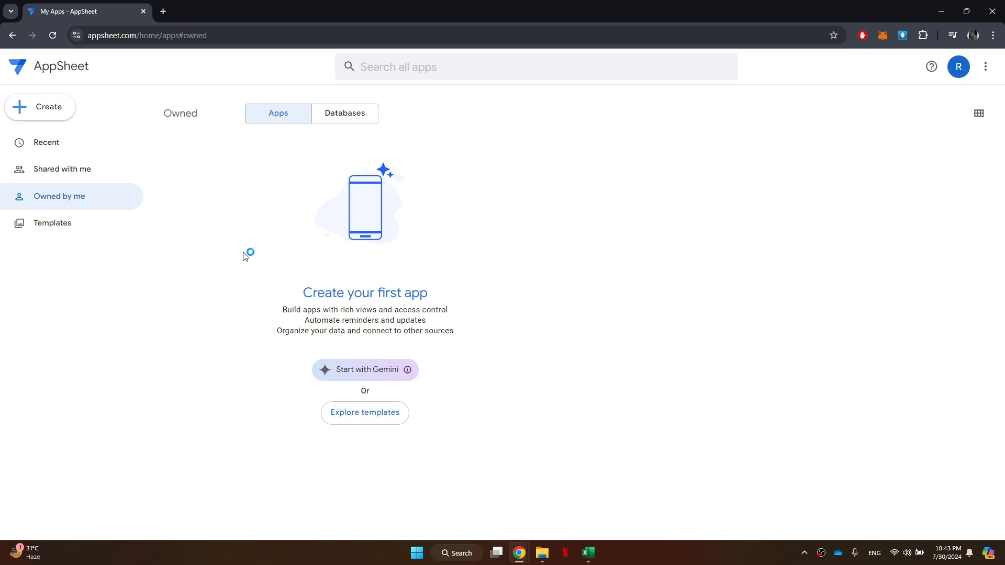
click(365, 412)
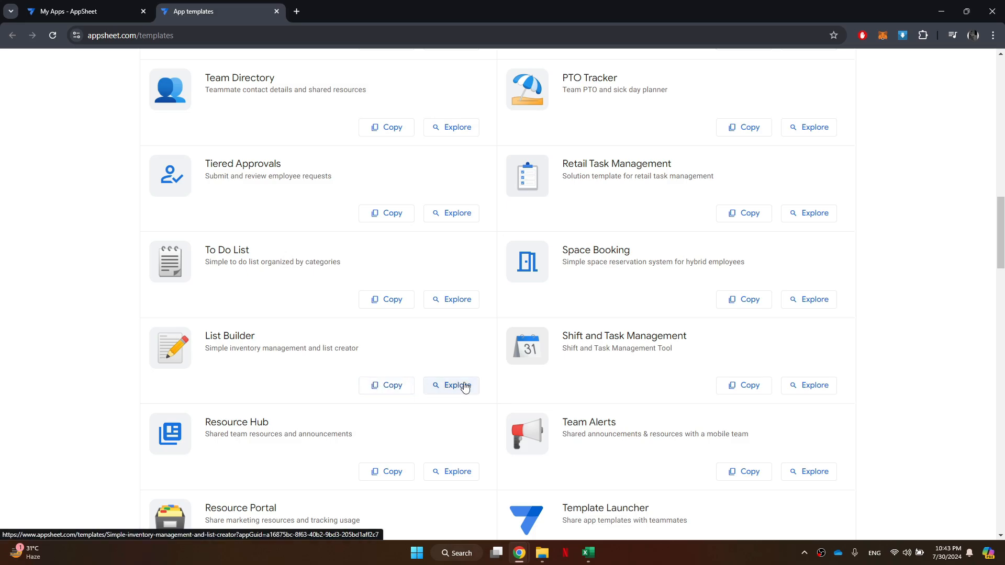
click(78, 12)
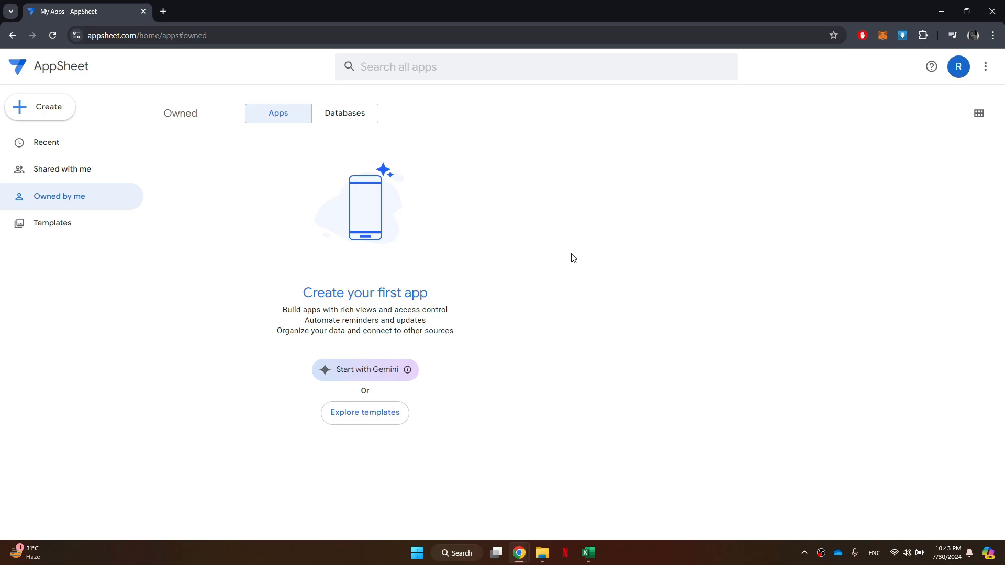
click(48, 107)
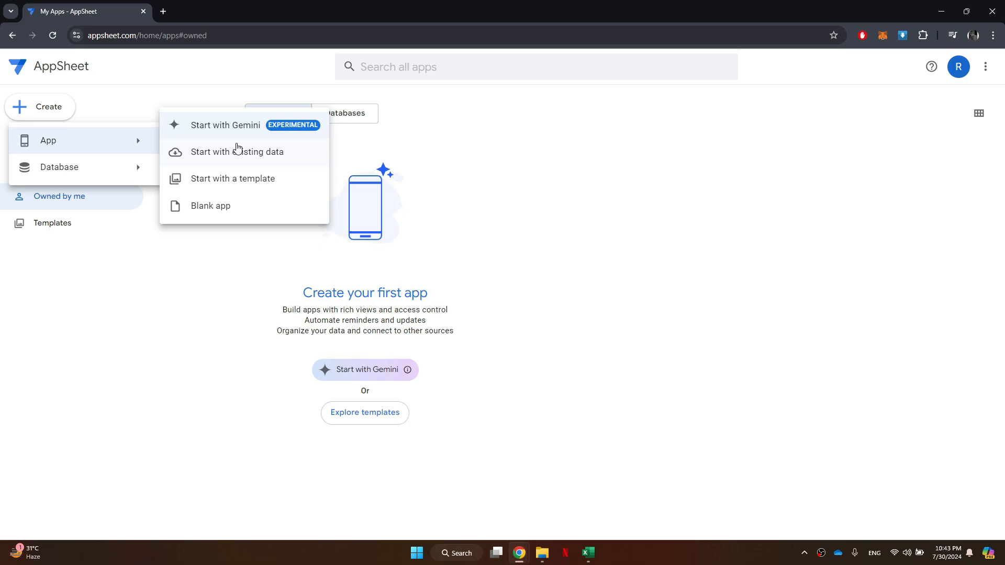
Step: Start a new app from a template and explore the Order Deliveries template
click(232, 179)
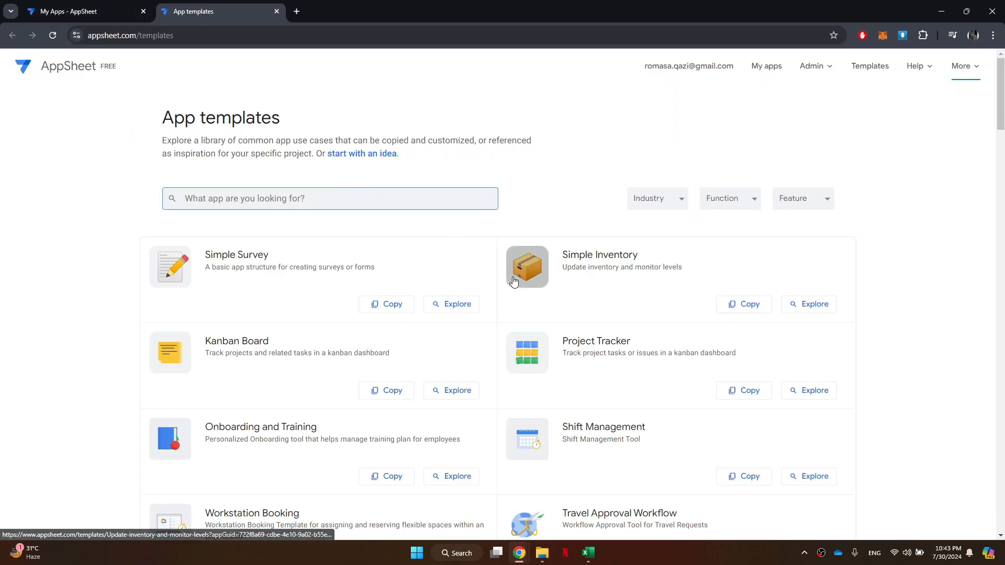
scroll(down, 3)
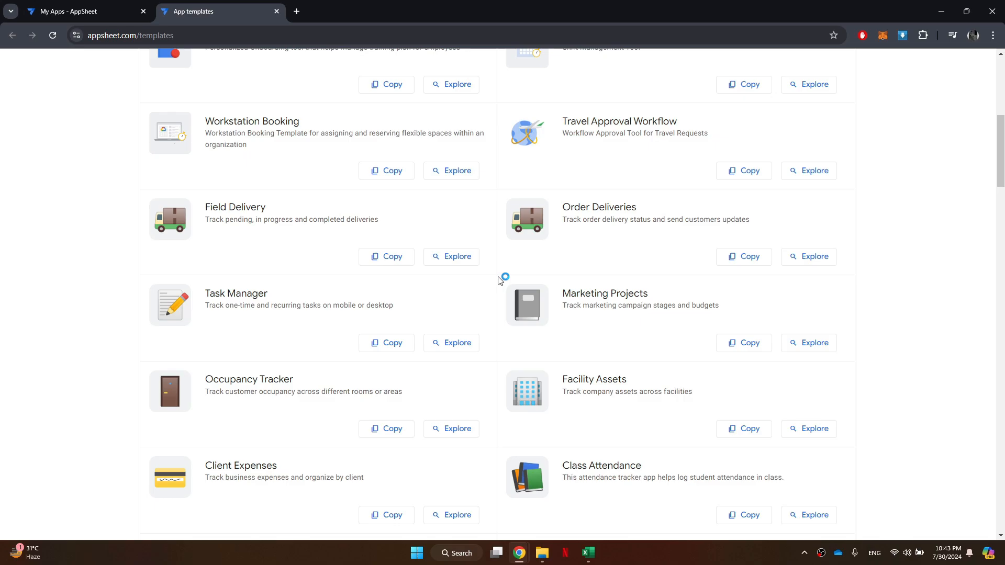
mouse_move(556, 227)
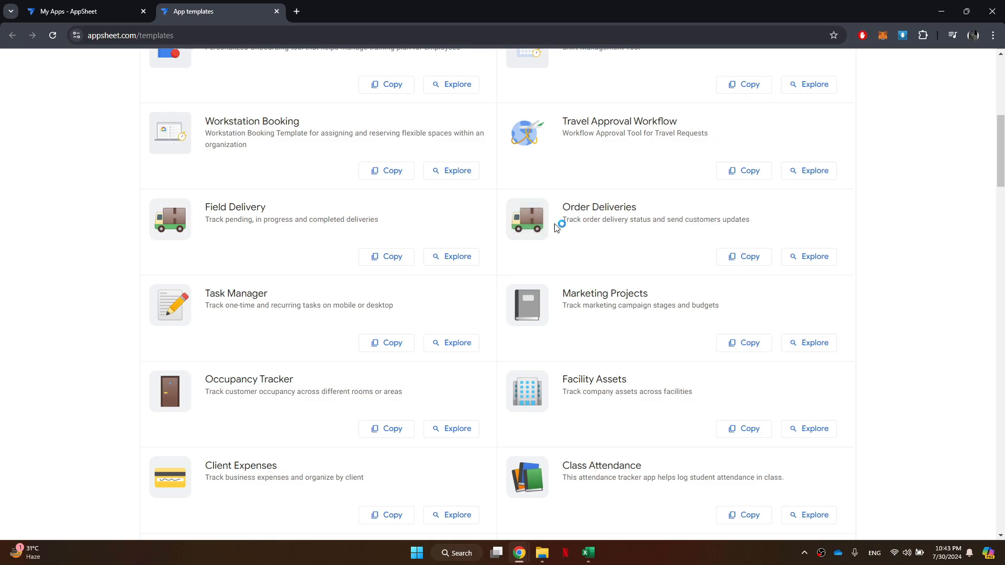
mouse_move(809, 256)
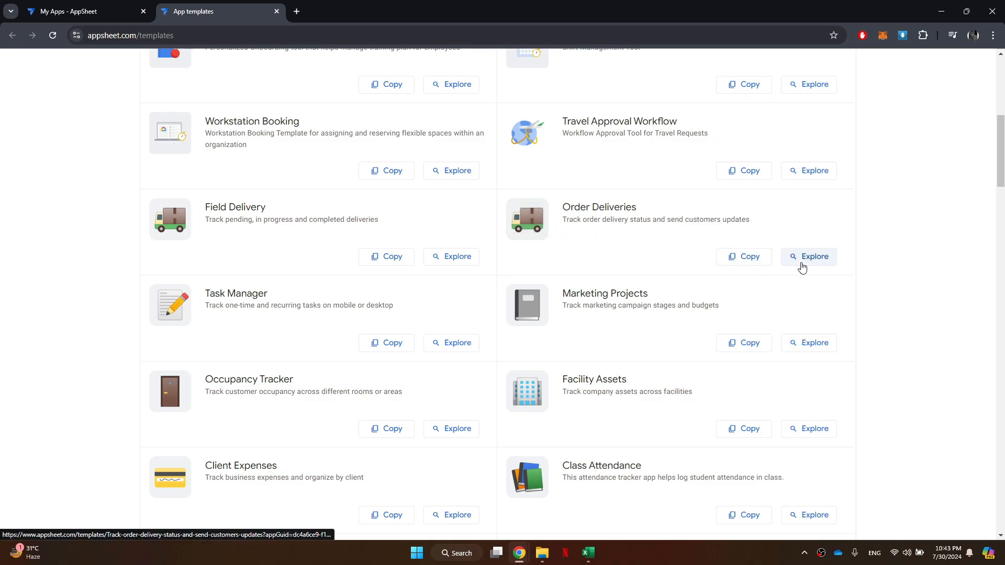
click(808, 256)
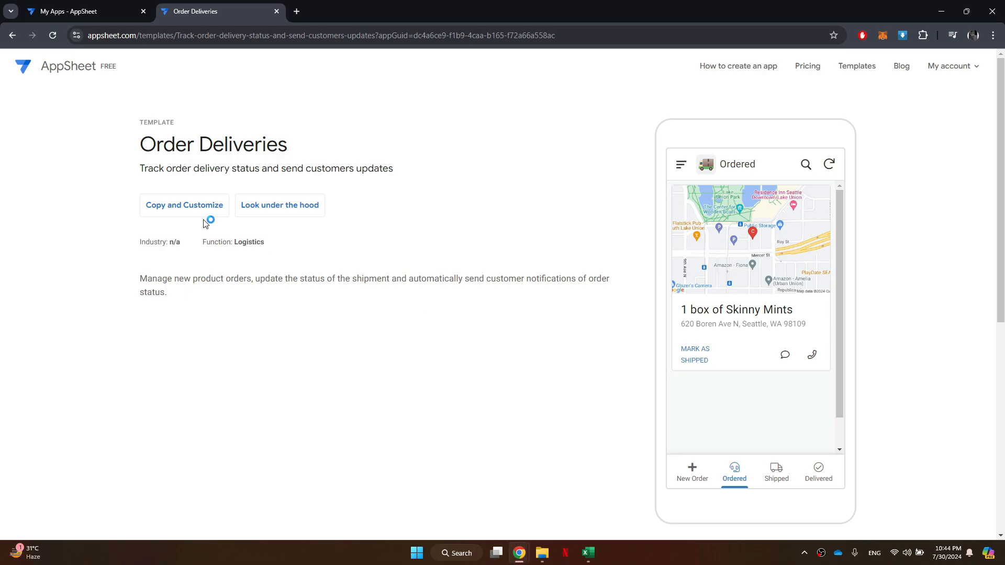
Step: Copy the template as app 'Order Deliveries' in the Logistics category
click(184, 205)
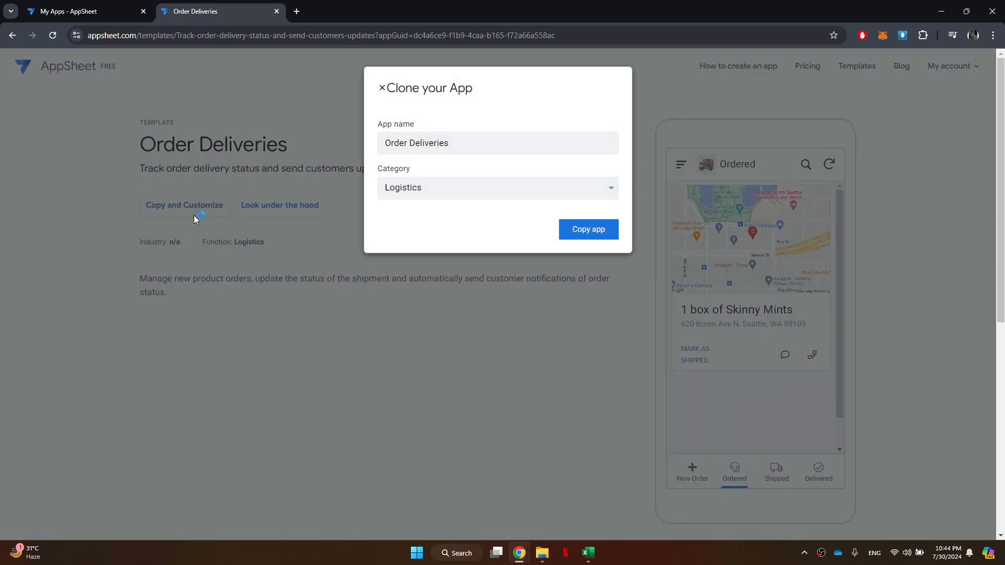
mouse_move(459, 159)
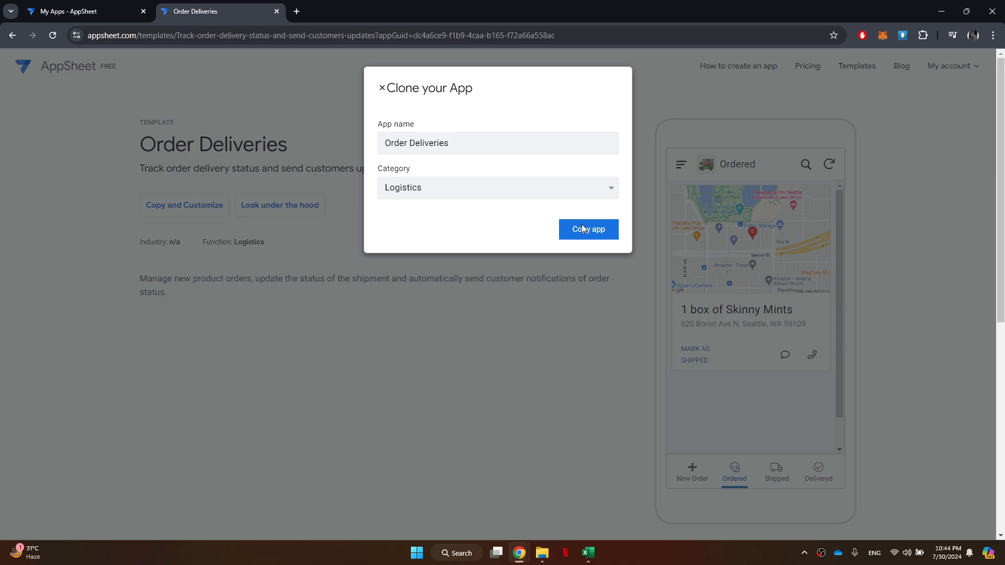
click(588, 229)
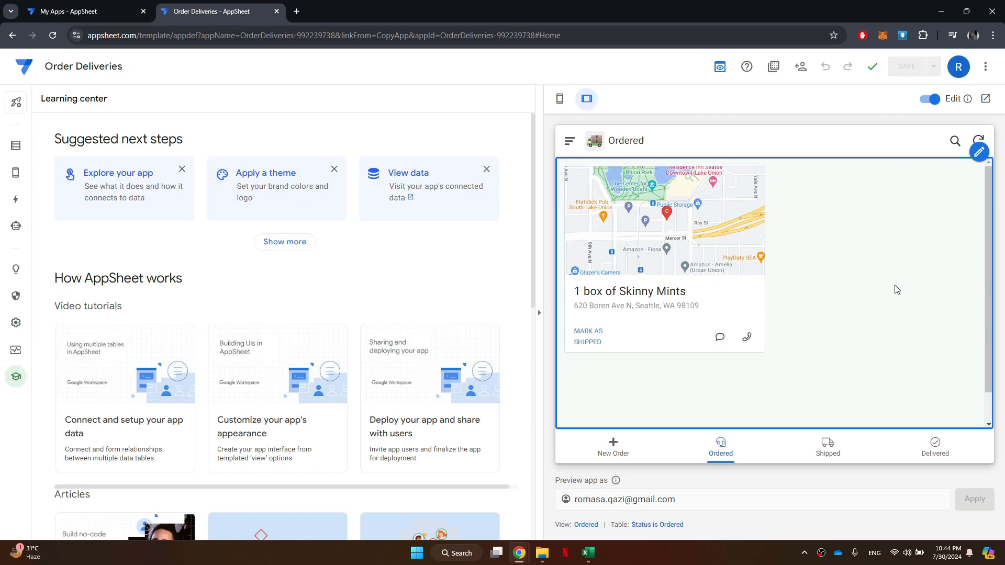
mouse_move(866, 270)
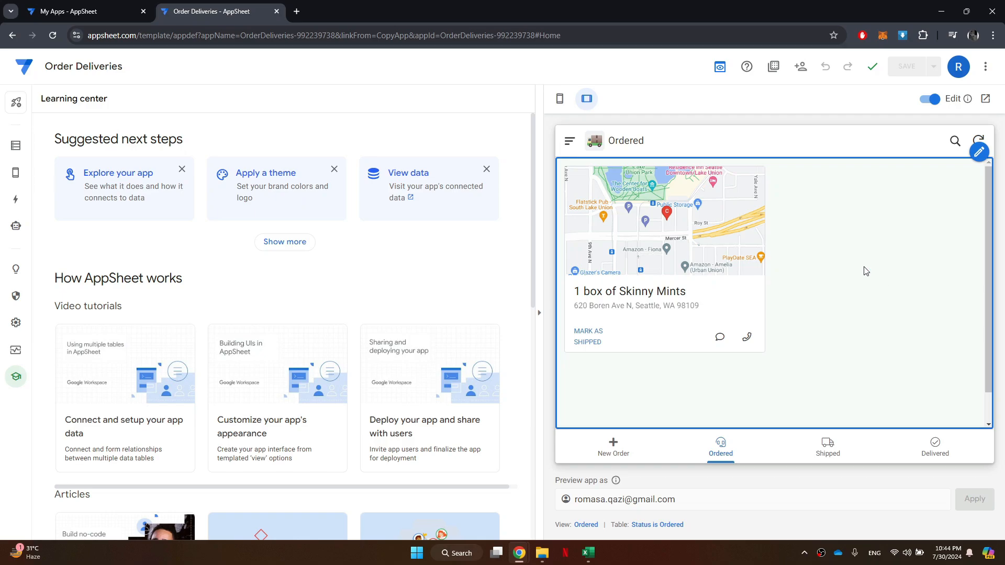
click(979, 152)
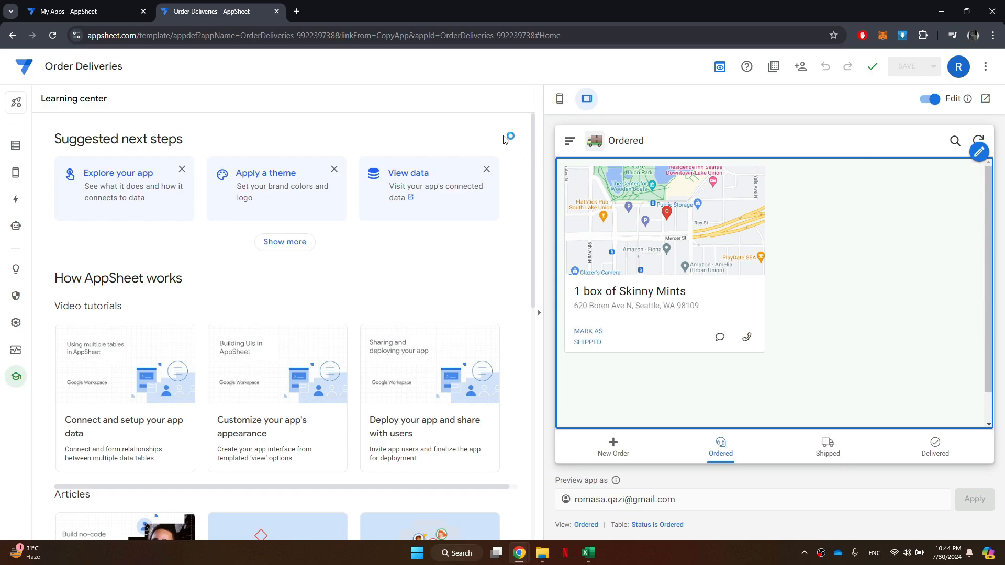
click(16, 168)
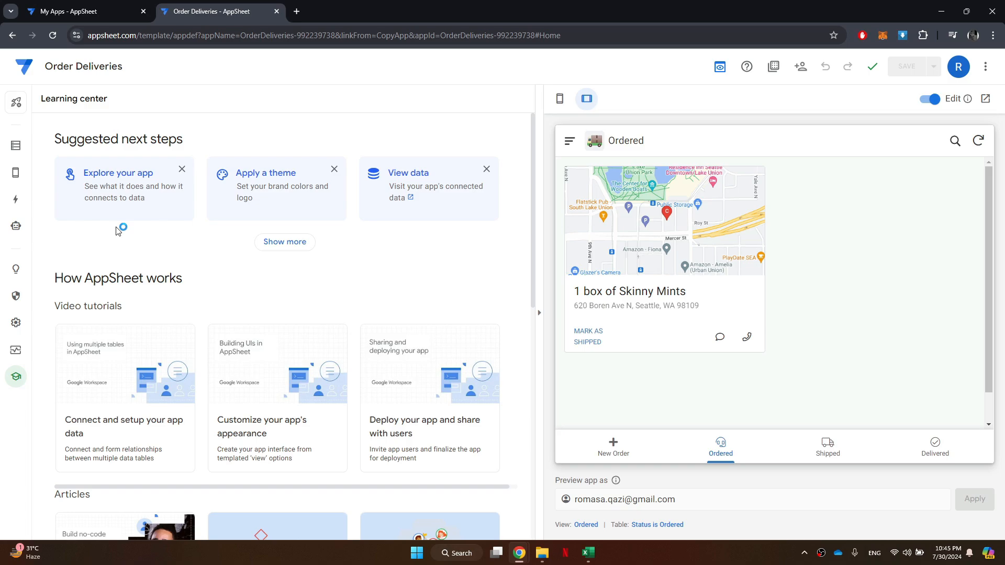
mouse_move(347, 290)
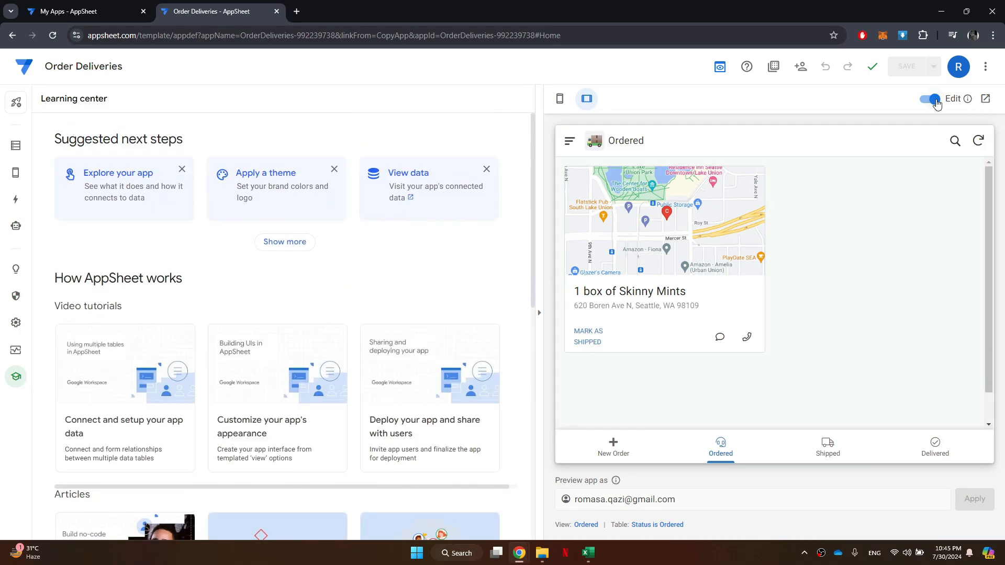
click(930, 99)
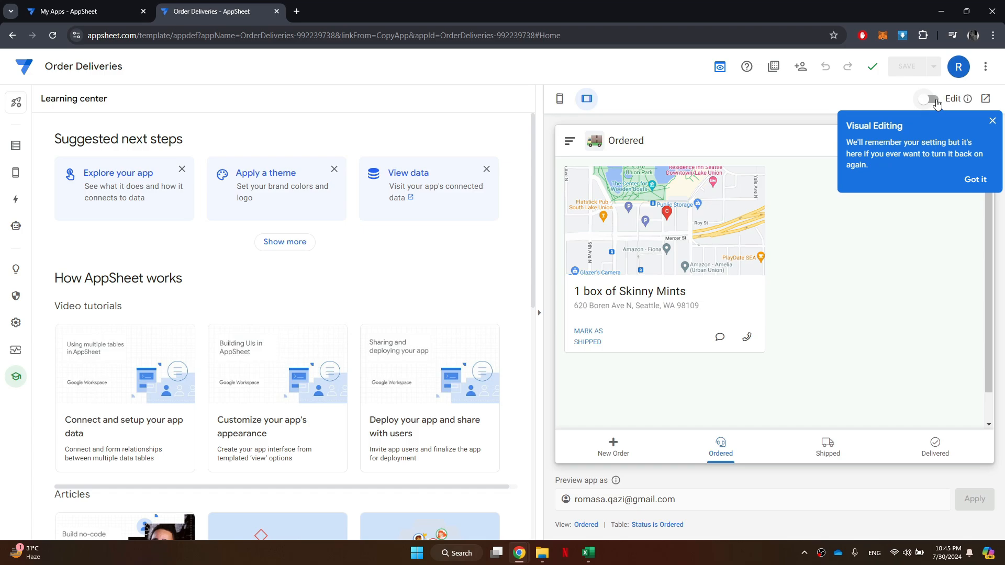
click(927, 99)
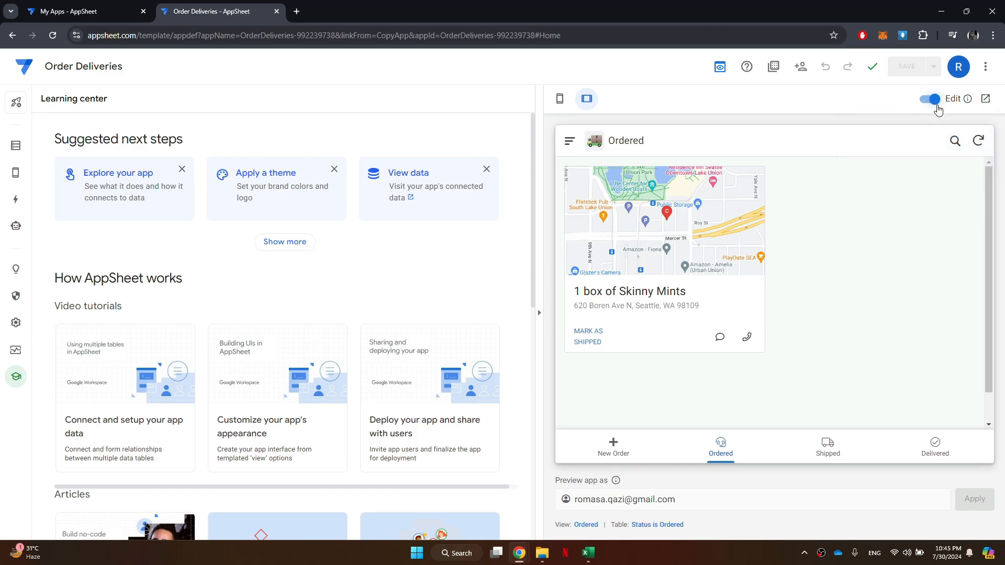
mouse_move(905, 68)
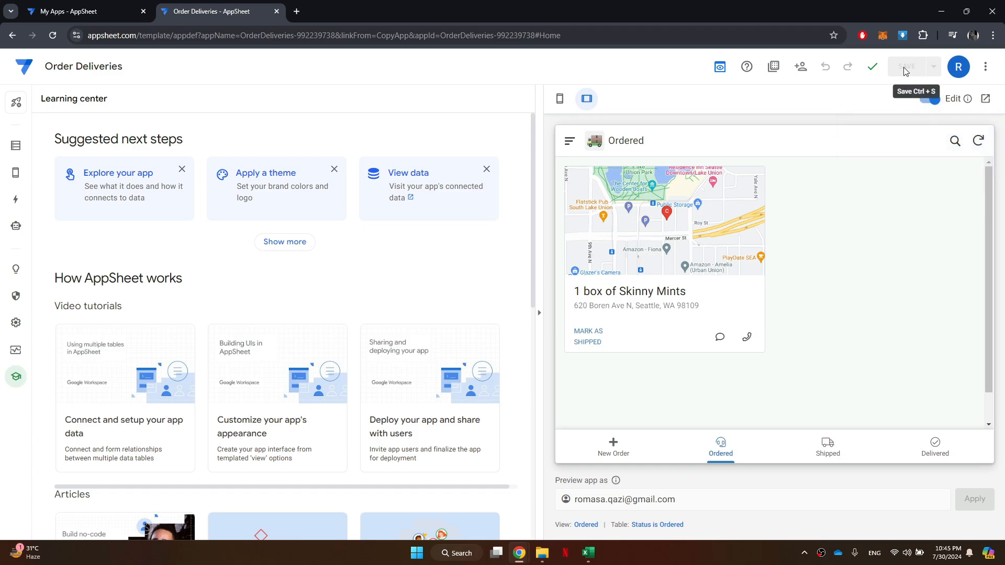